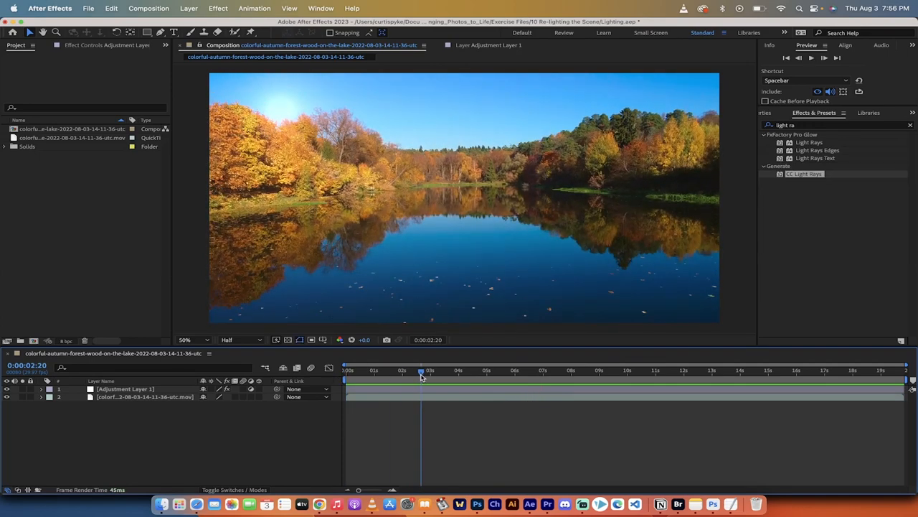
mouse_move(422, 373)
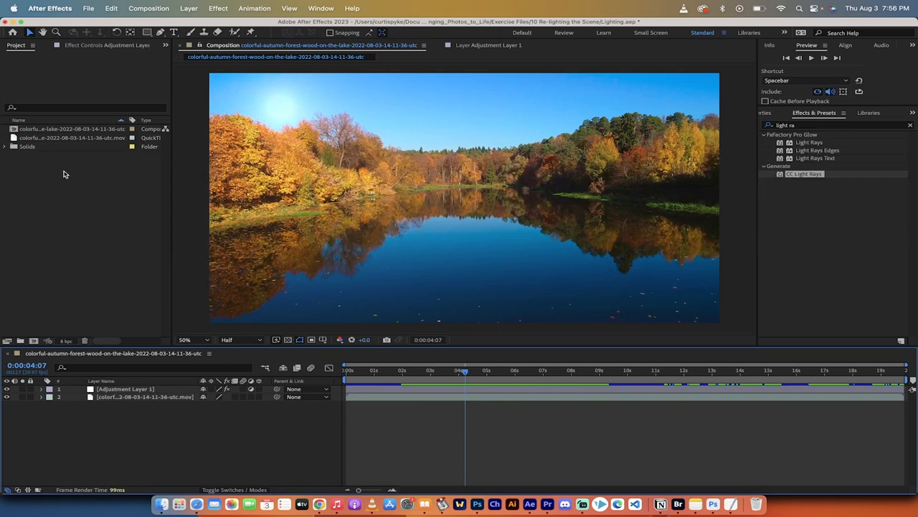
Delete all existing project items and start a new composition from the autumn lake footage.
click(69, 130)
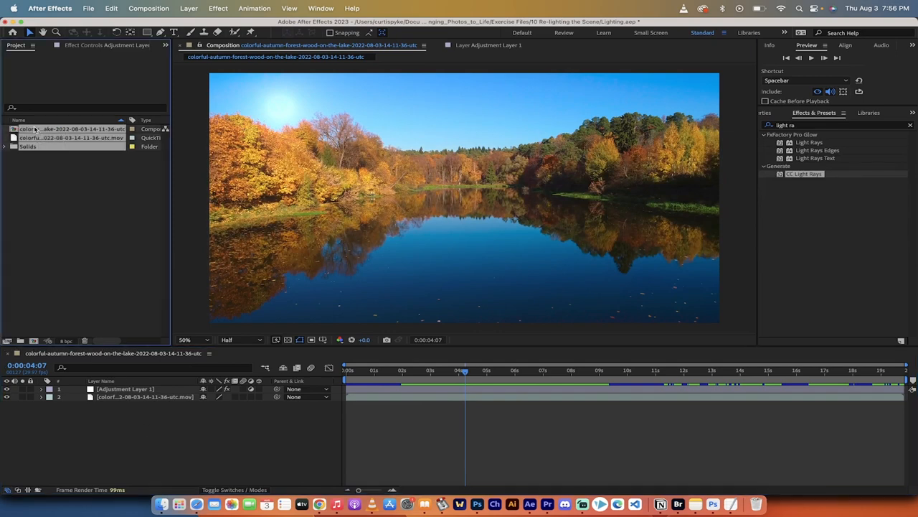
key(Delete)
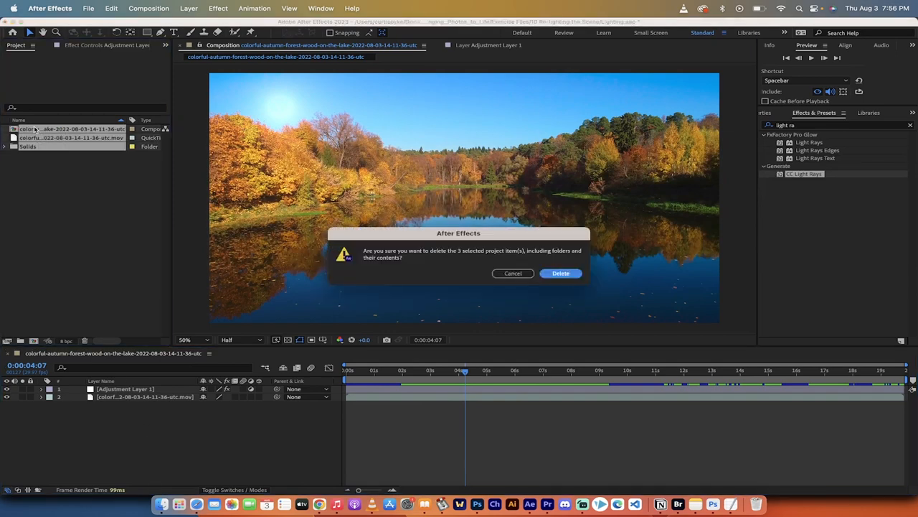
click(560, 273)
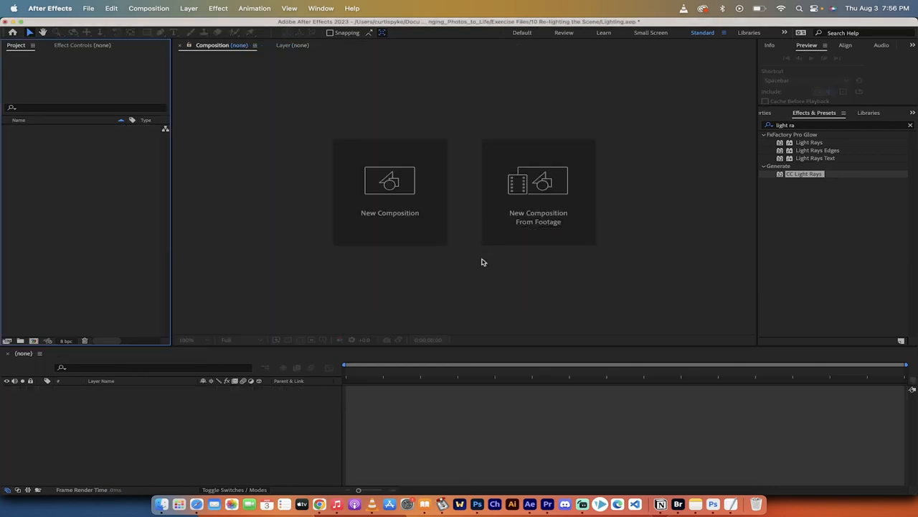
click(160, 505)
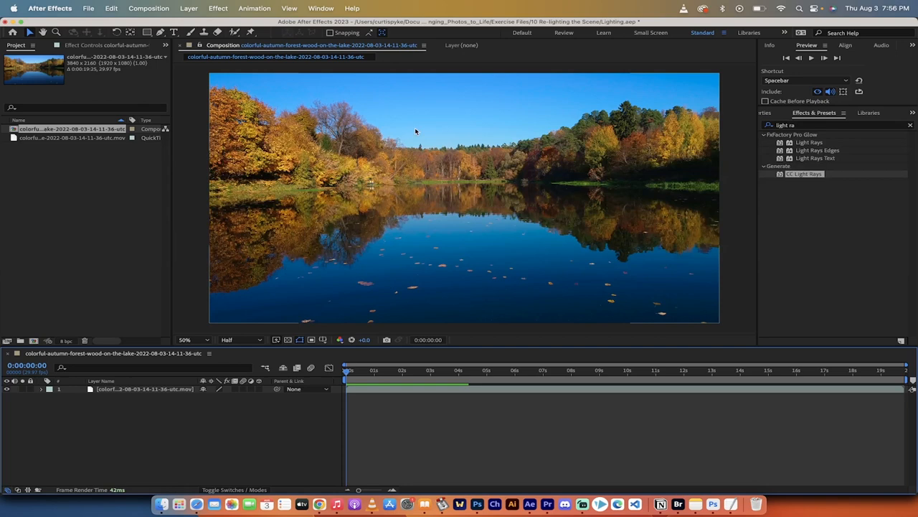
mouse_move(287, 85)
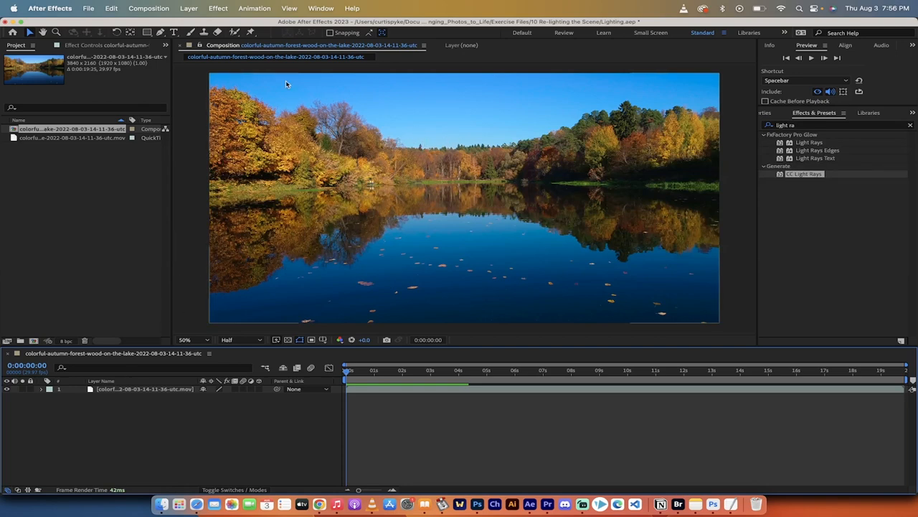
mouse_move(164, 422)
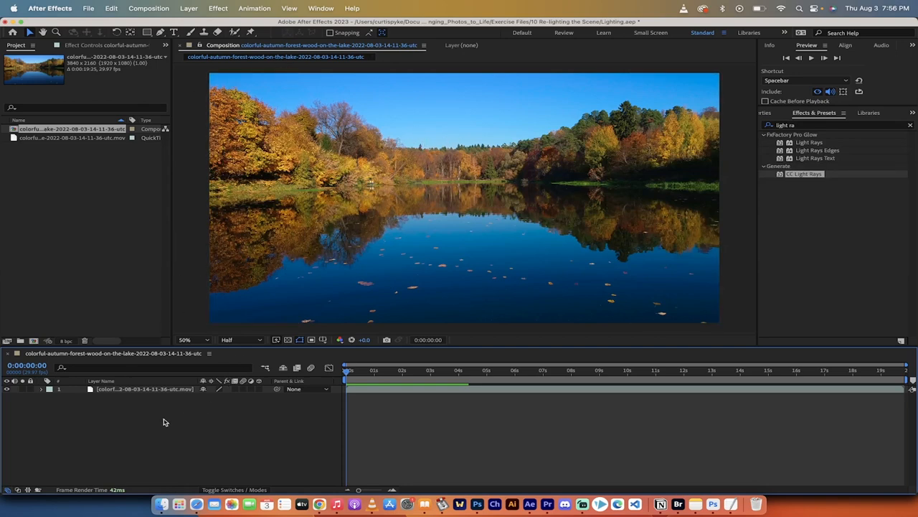
Add an adjustment layer above the lake footage and clear the Effects & Presets search.
click(189, 9)
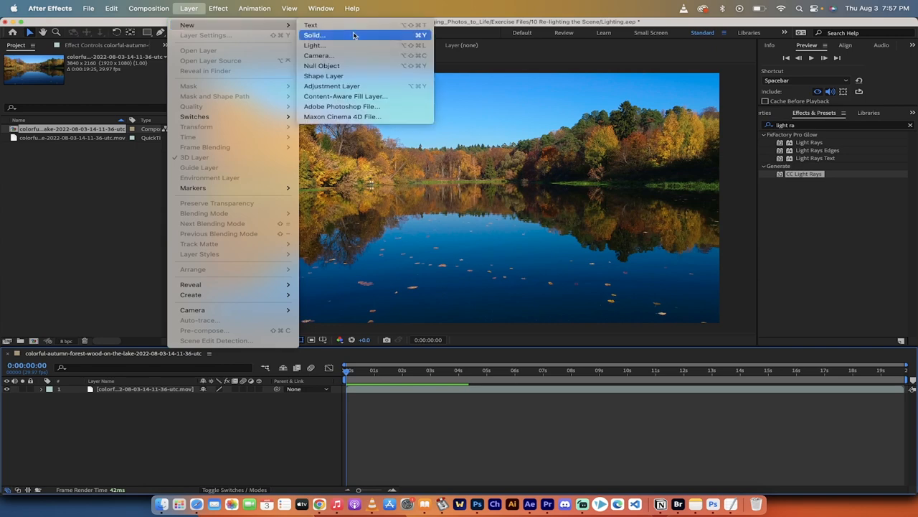
click(332, 86)
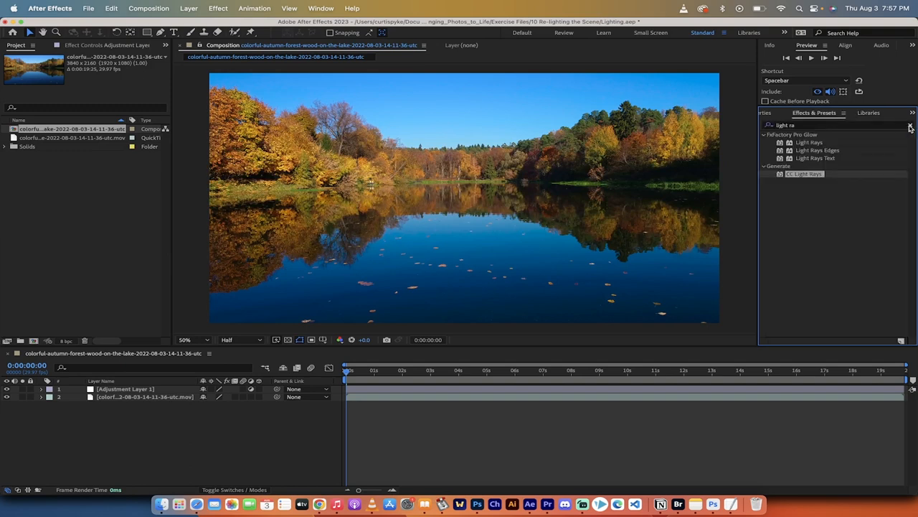
click(910, 125)
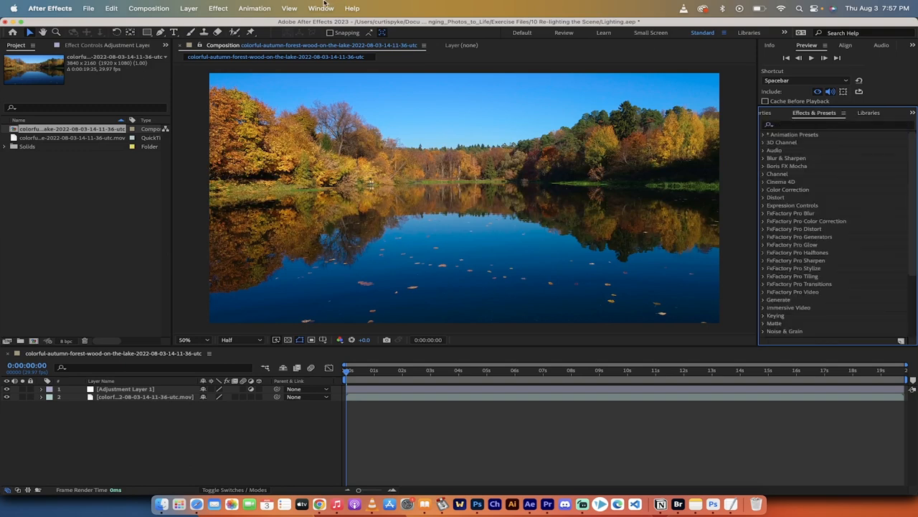
click(321, 8)
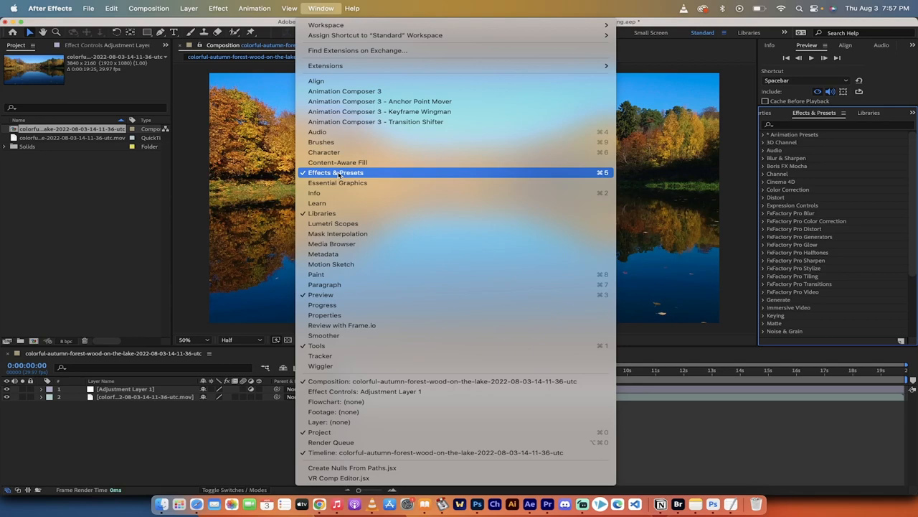
mouse_move(750, 135)
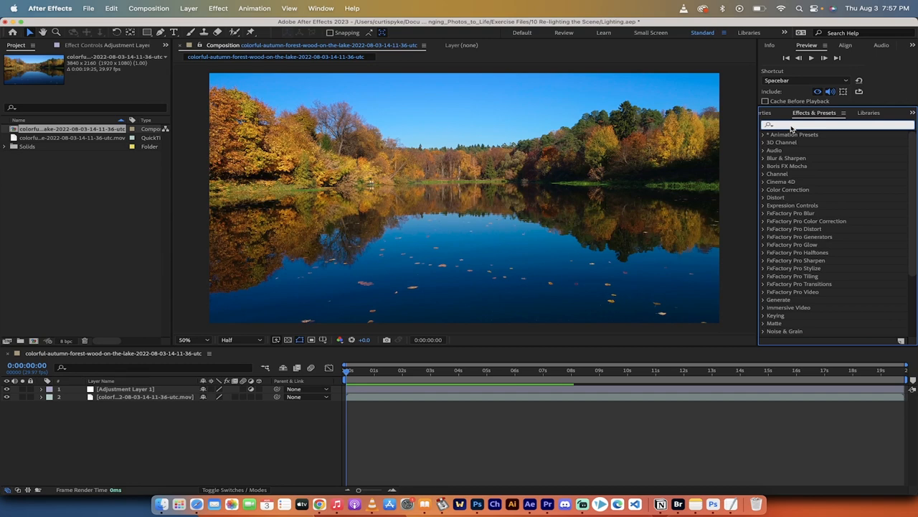
Find 'light rays' and expand the adjustment layer's CC Light Rays settings in the timeline.
text(light rays)
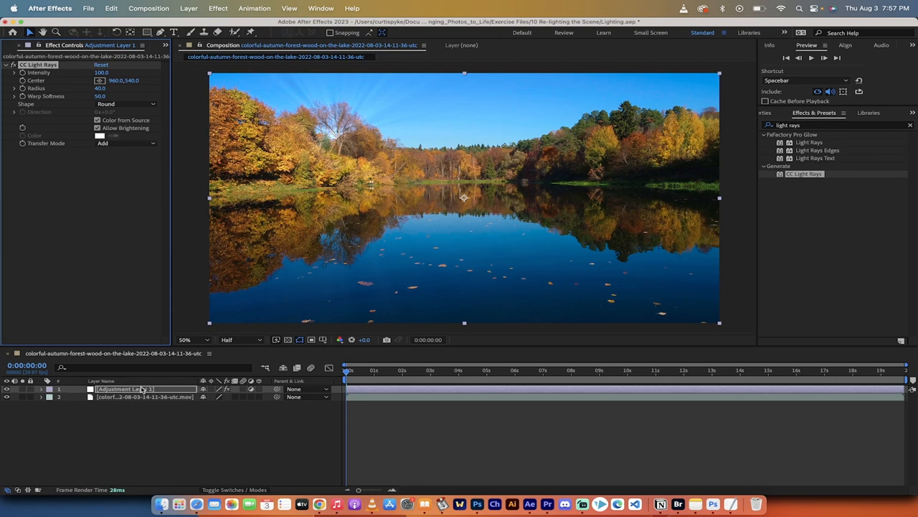
click(41, 389)
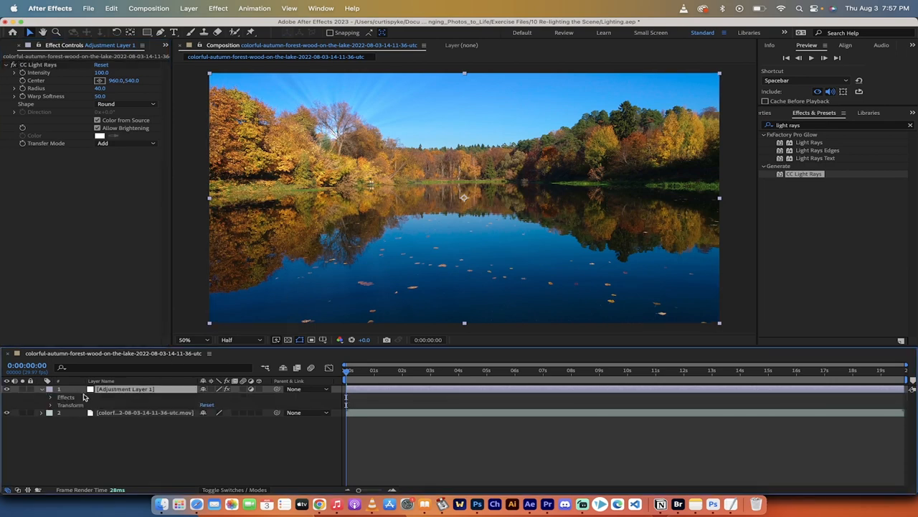
click(50, 396)
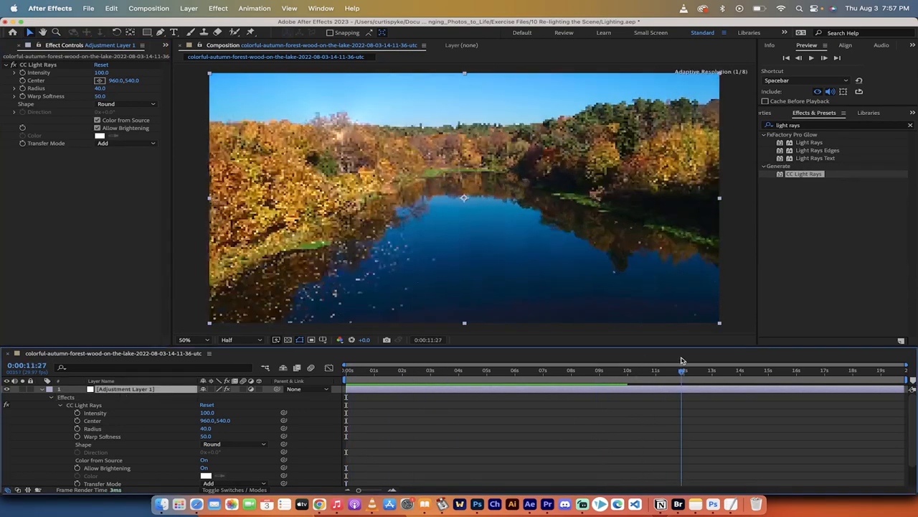
Stop the preview and return to the first frame to position the sun.
click(365, 370)
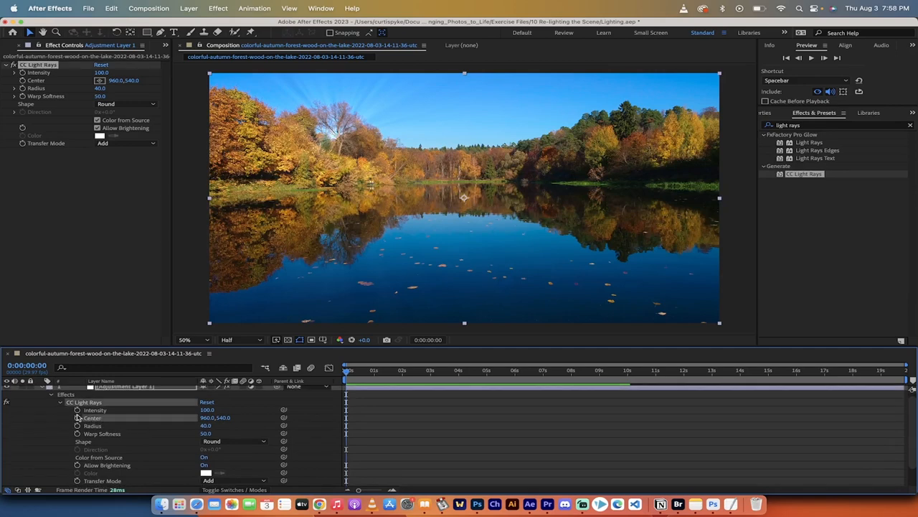
mouse_move(86, 422)
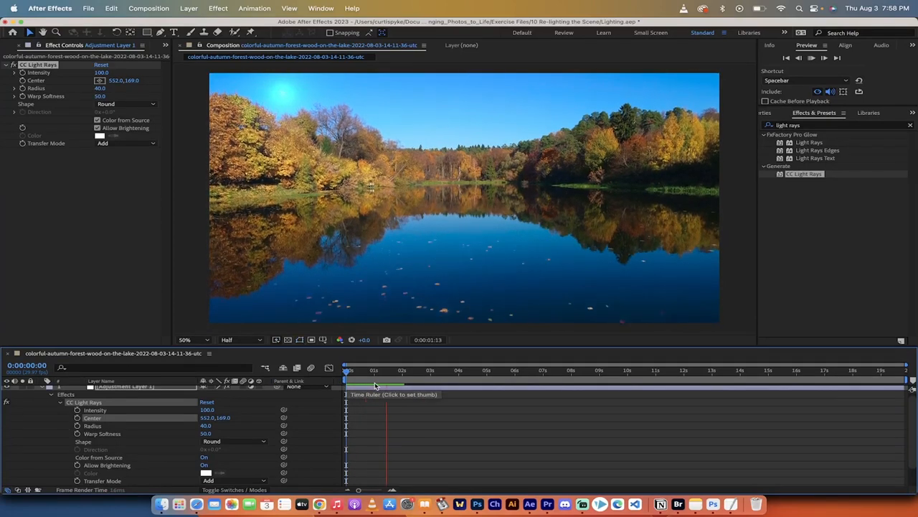
Move the time indicator about one second into the clip for the next Center keyframe.
click(402, 370)
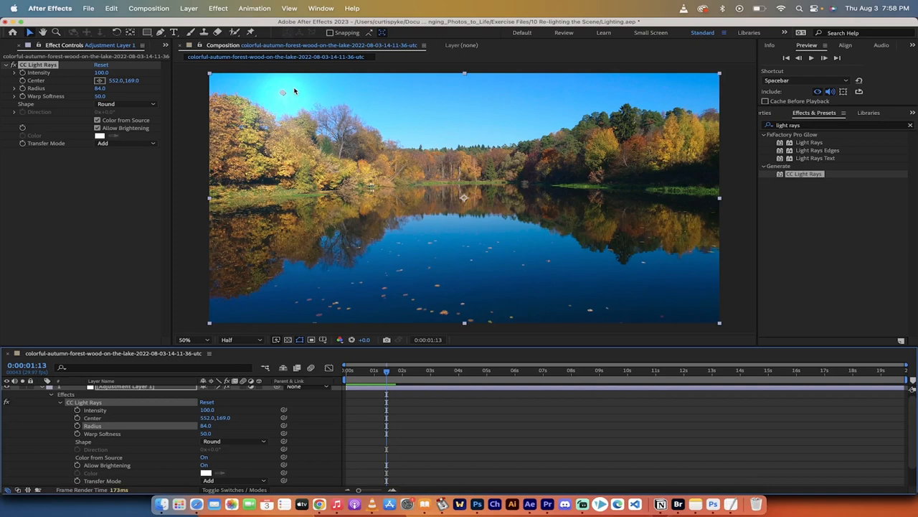
mouse_move(118, 433)
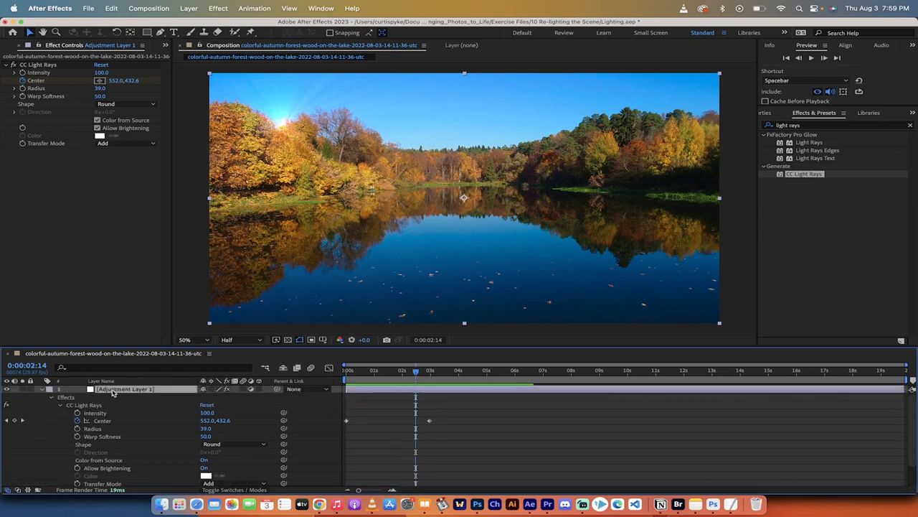
Disable Color from Source and set the rays to a warm orange sampled from the foliage.
click(38, 64)
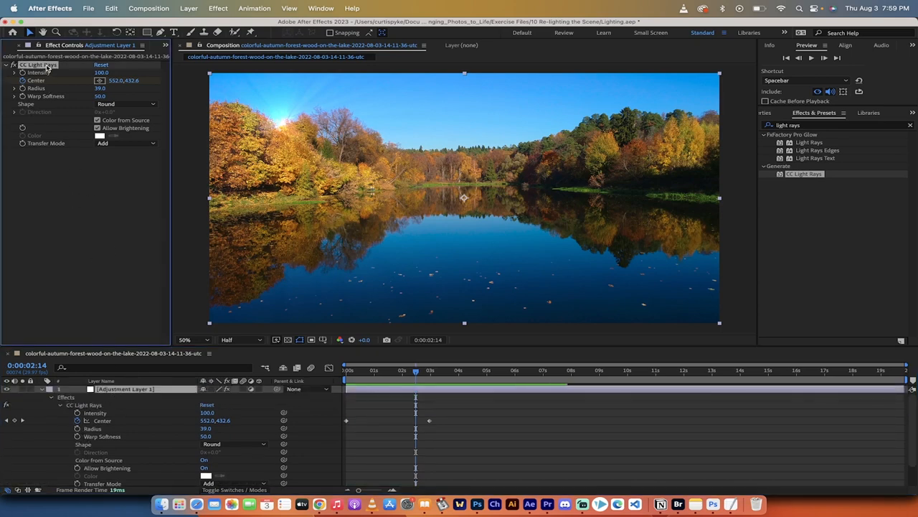
click(98, 128)
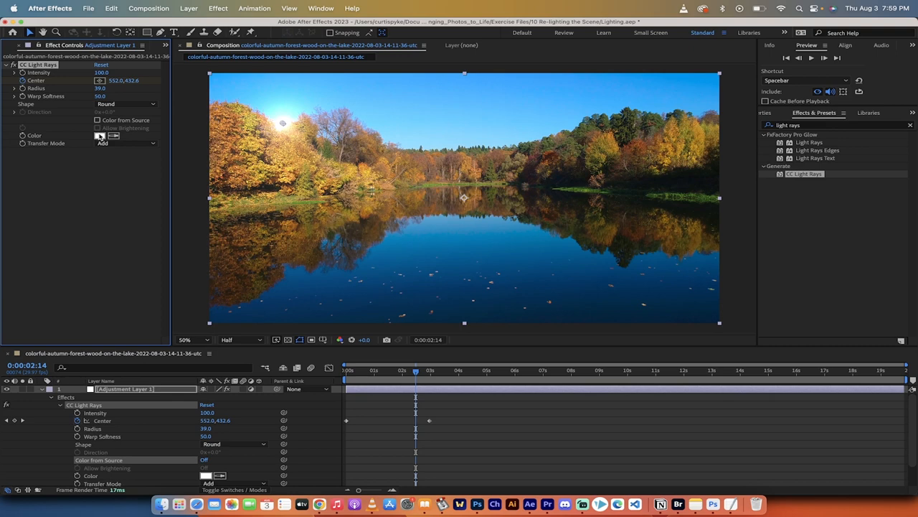
click(99, 135)
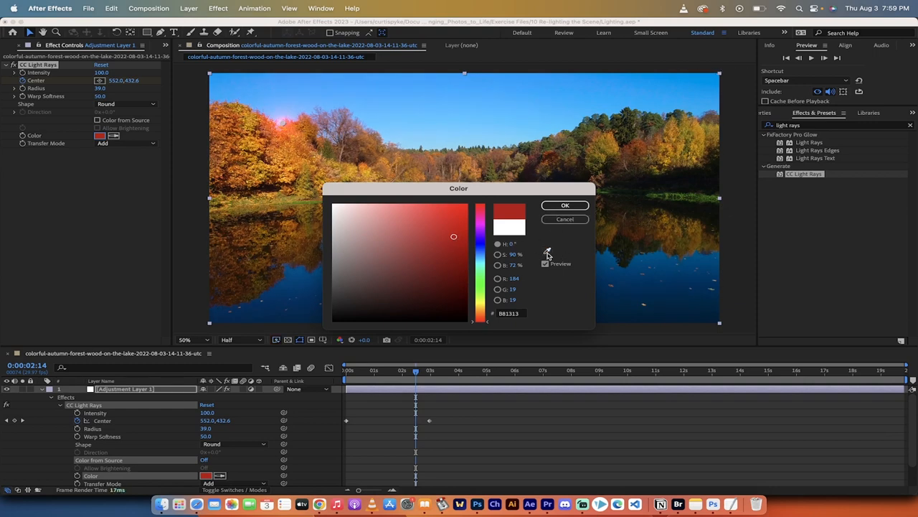
click(281, 123)
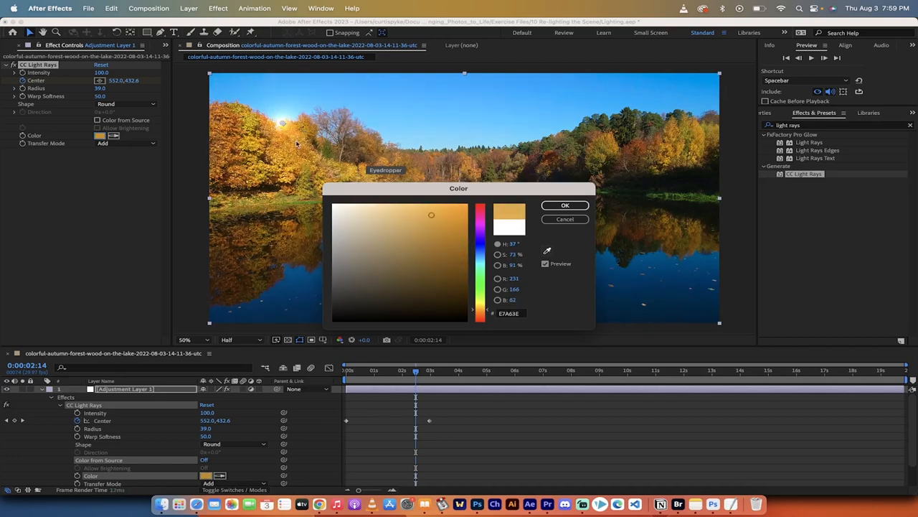
click(448, 224)
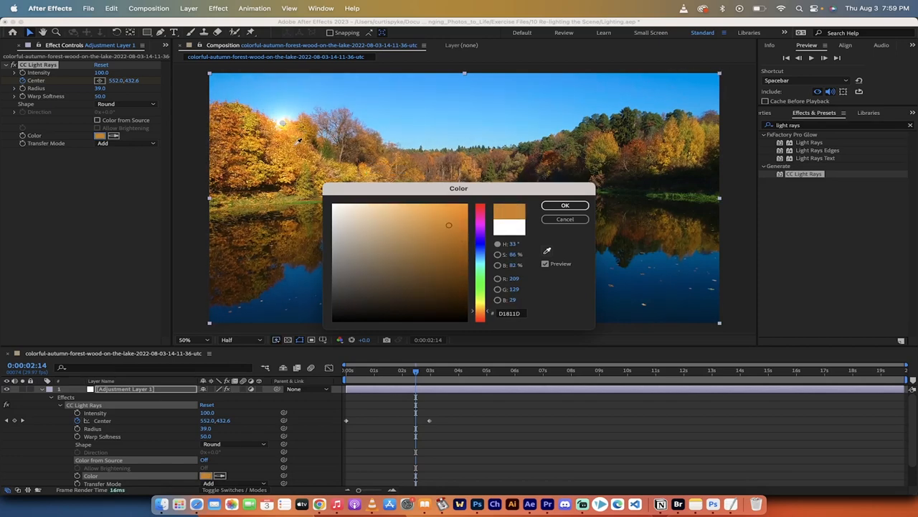
click(565, 205)
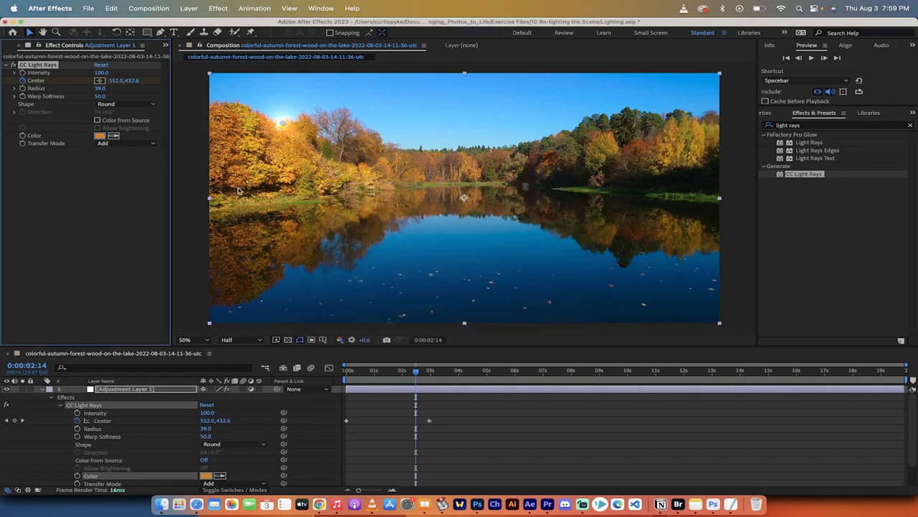
Play back the animated sun from the start to review the result.
click(347, 370)
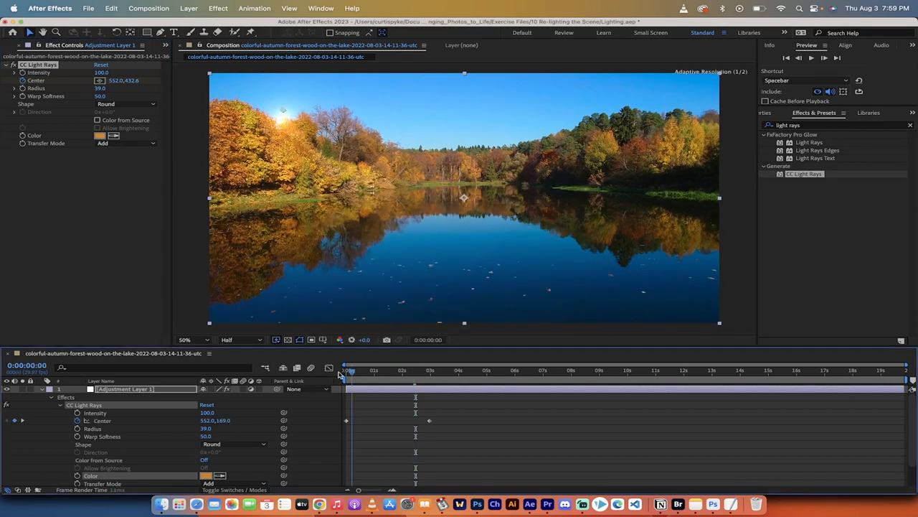